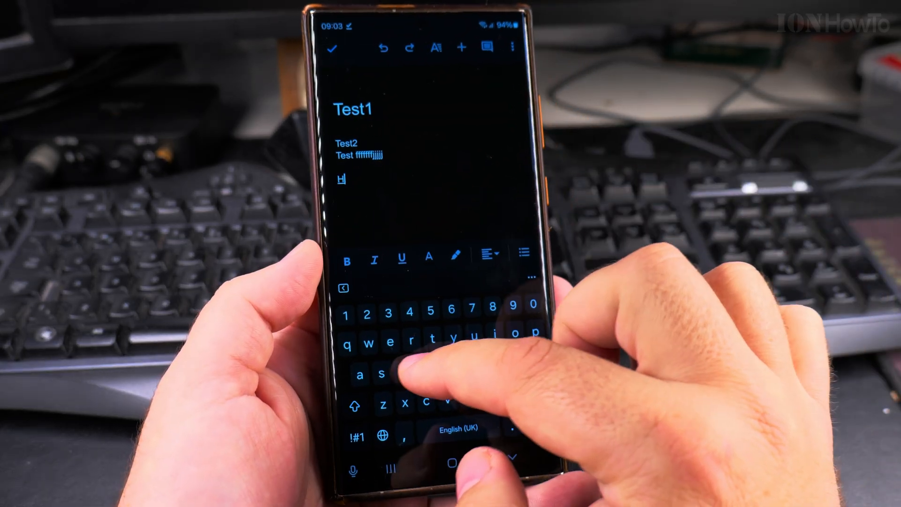
Step: Type 'Hellwo', let it auto-correct to 'Hello', then type 'there' on the new line
text(ellwo)
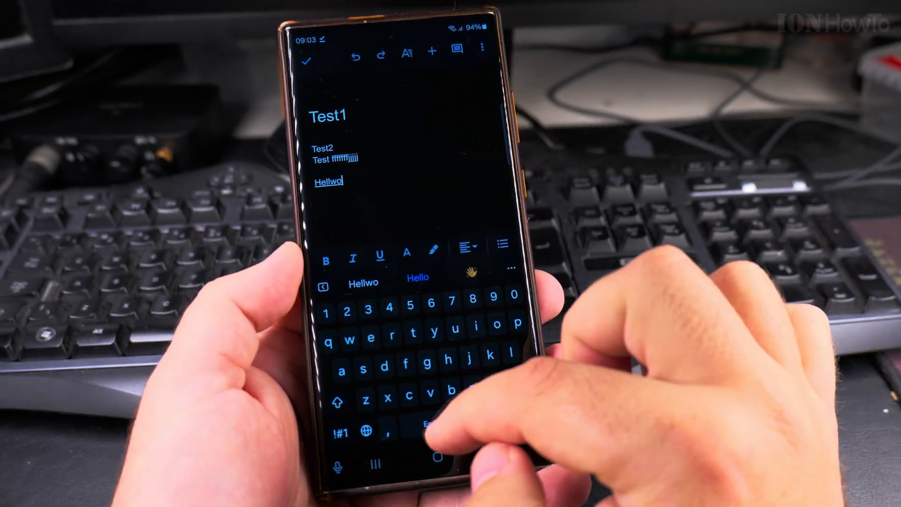
click(416, 278)
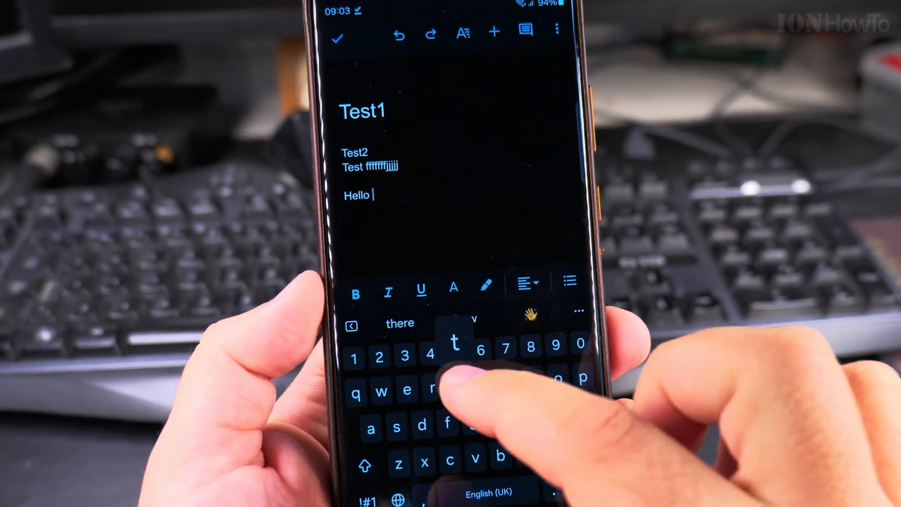
text(thewere)
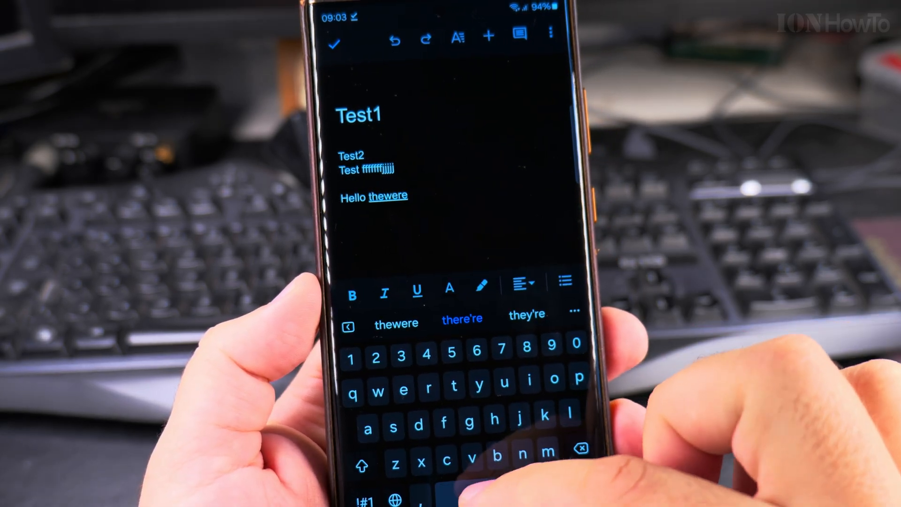
click(461, 318)
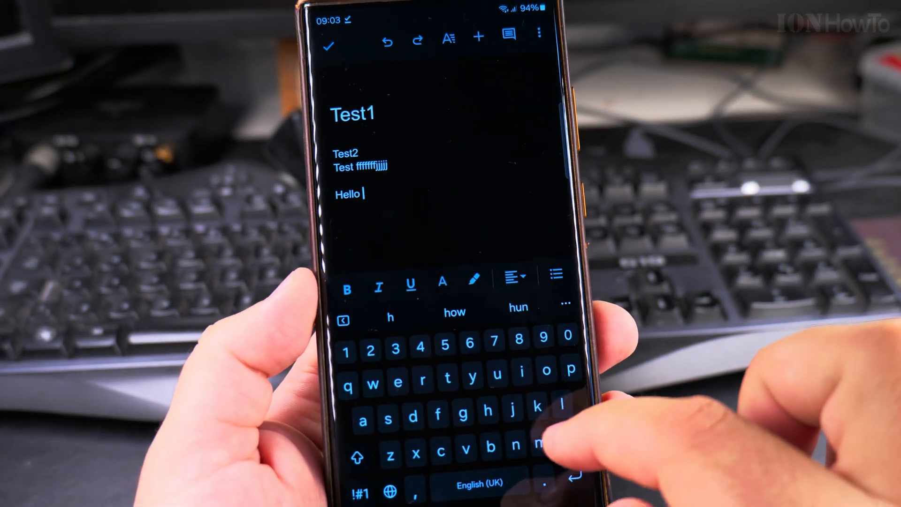
text(the)
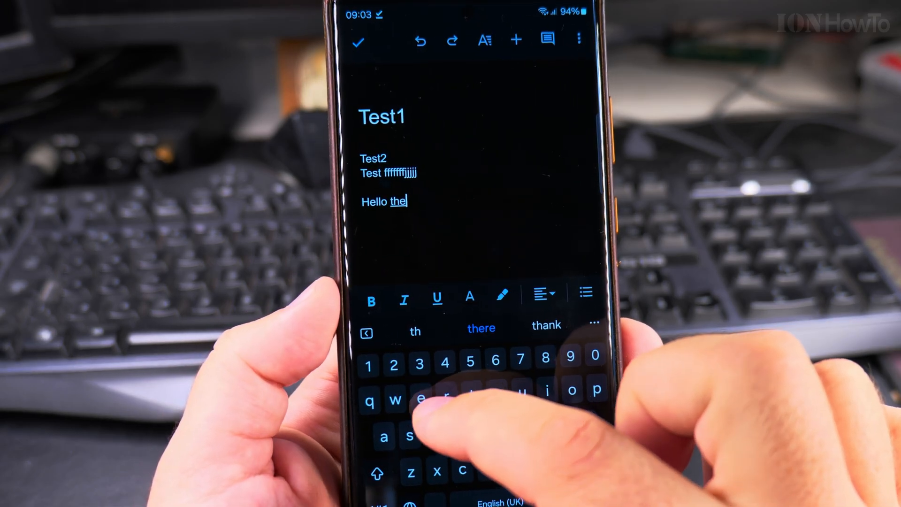
click(481, 327)
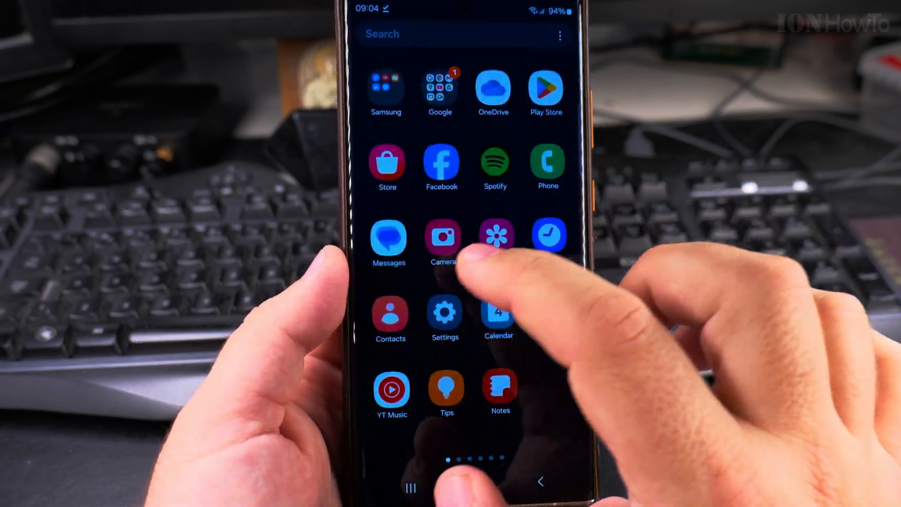
Step: Open device Settings and go to the Samsung Keyboard settings page
click(444, 315)
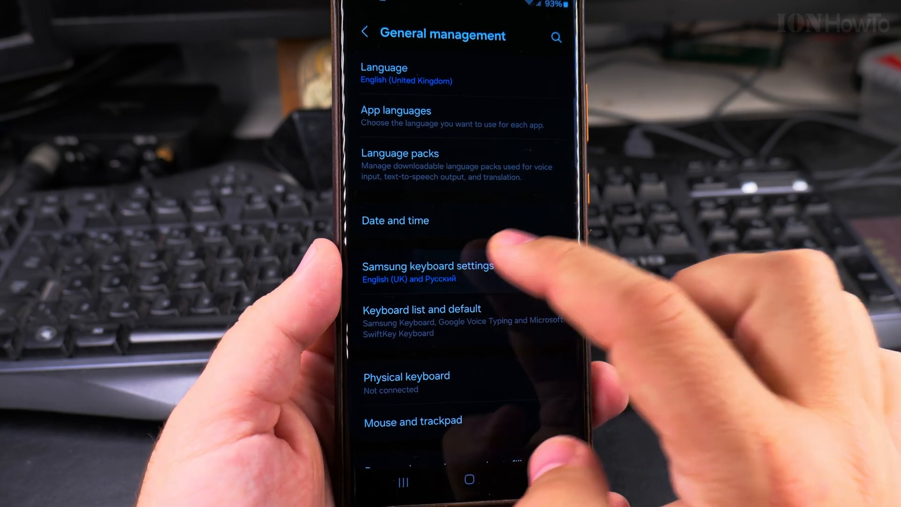
click(429, 265)
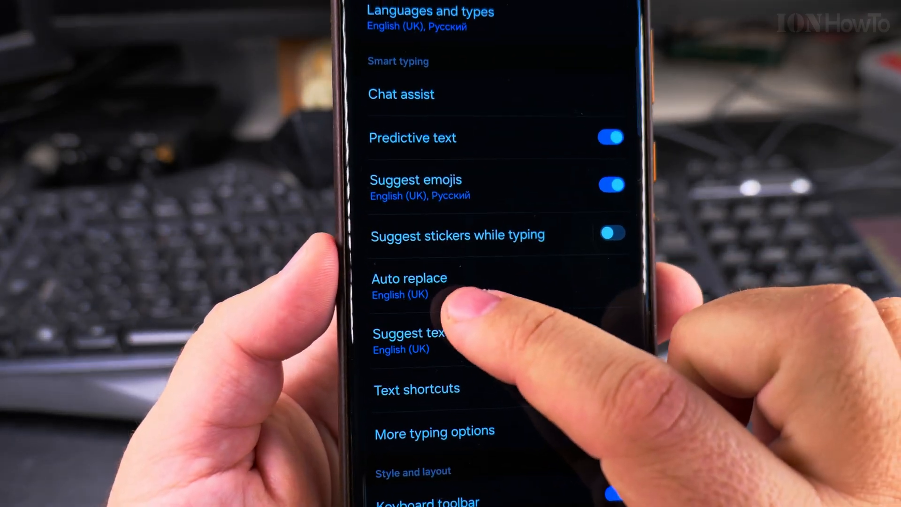
Step: Turn off Auto replace for English (UK) in Samsung Keyboard settings
click(409, 286)
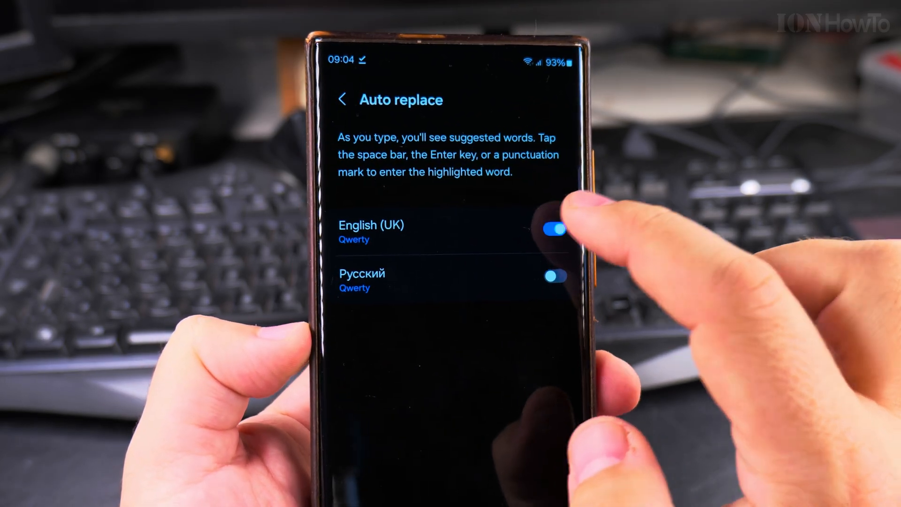
click(343, 98)
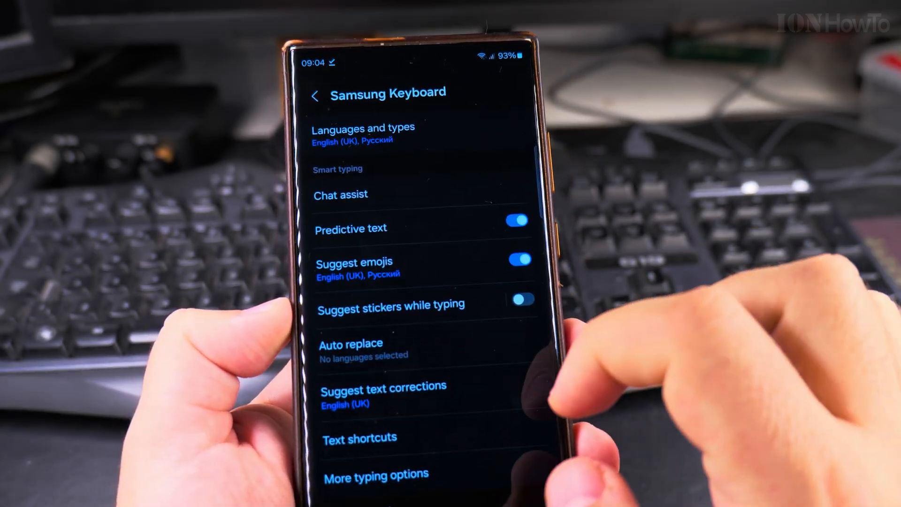
scroll(down, 3)
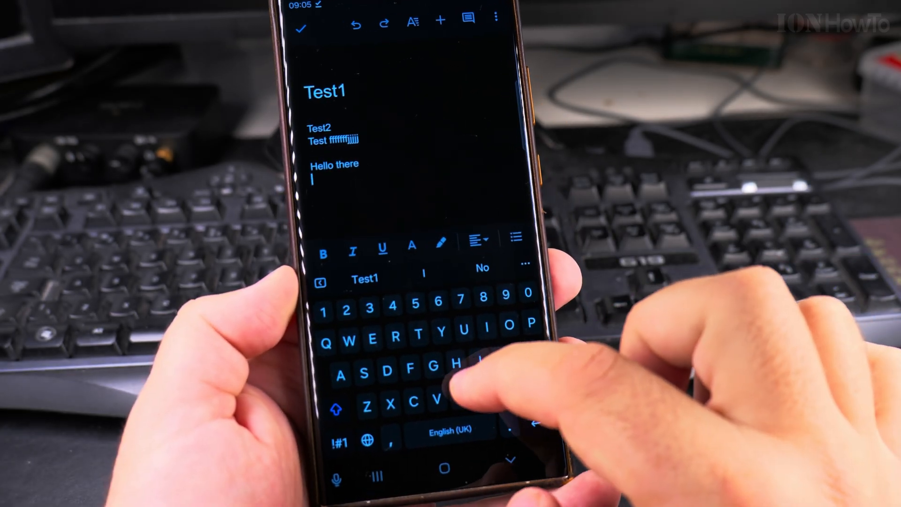
Step: Type 'Hello therwe' on a new note line and confirm it stays uncorrected
text(Hell)
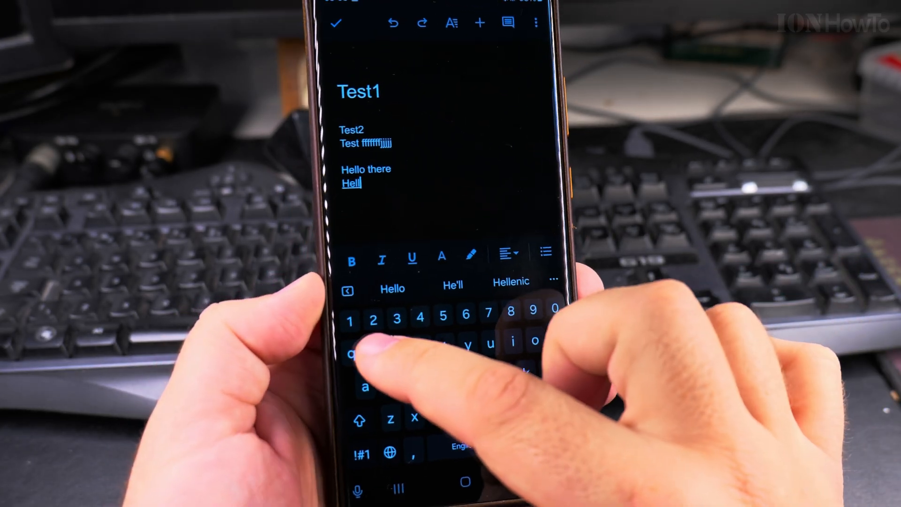
text(wo)
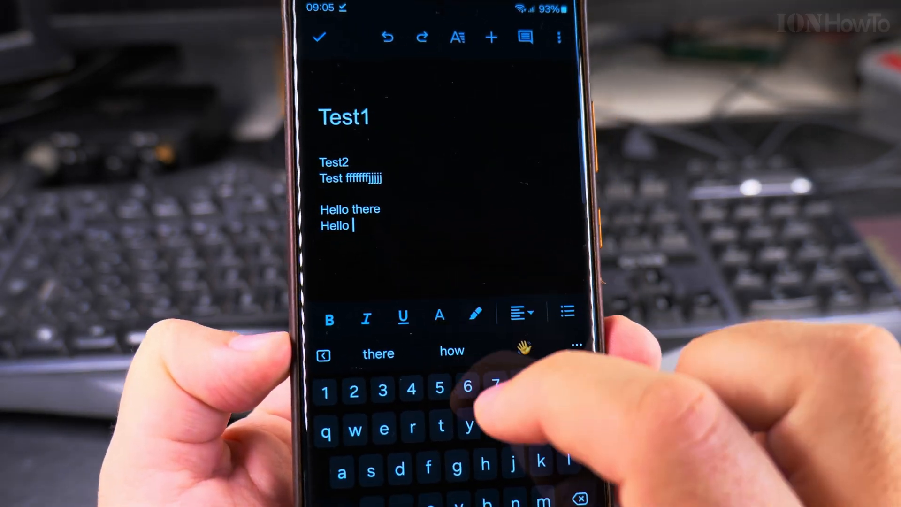
text(therwe)
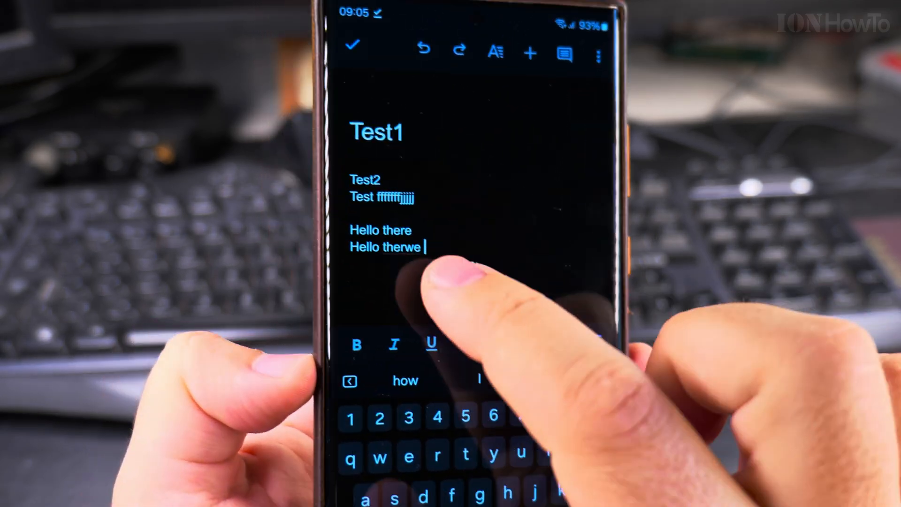
double_click(380, 247)
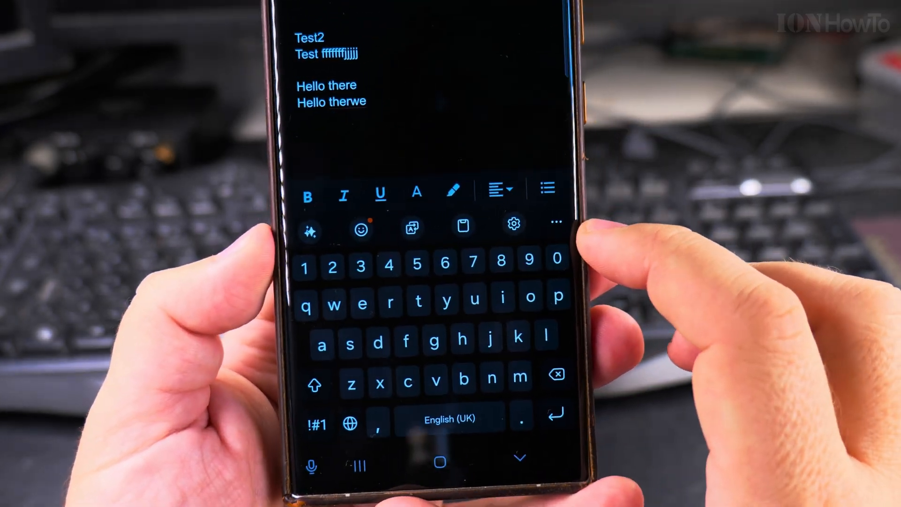
Step: From the keyboard's gear icon, reopen Auto replace and check the English (UK) toggle
click(512, 223)
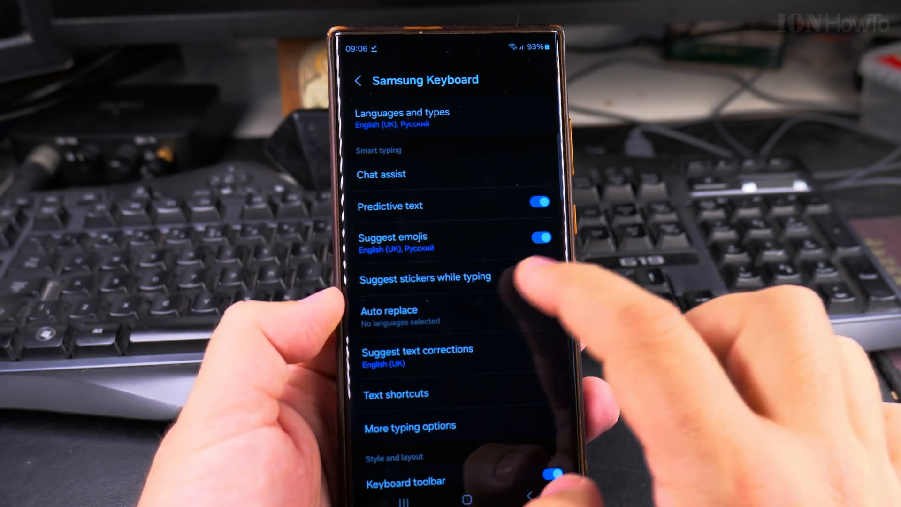
click(388, 310)
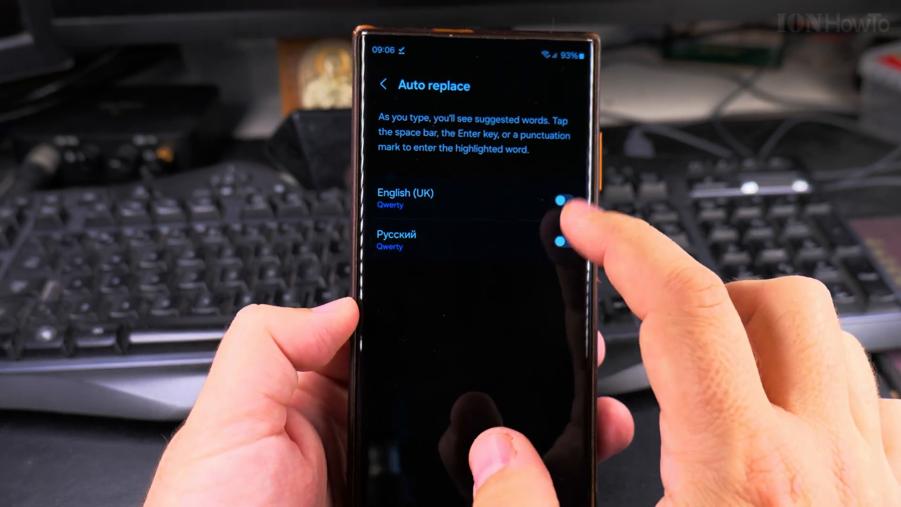
click(383, 84)
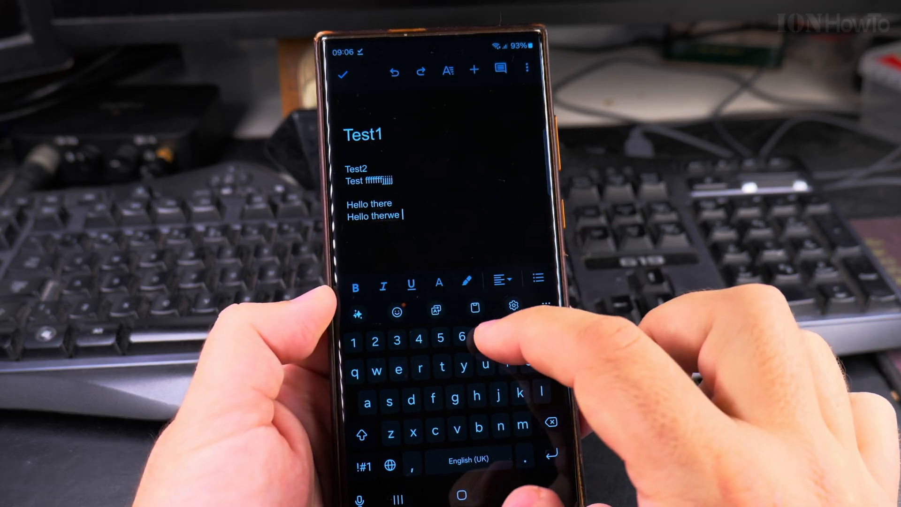
Step: Back in the note, show the keyboard's extra tools panel via the three-dot button
click(544, 302)
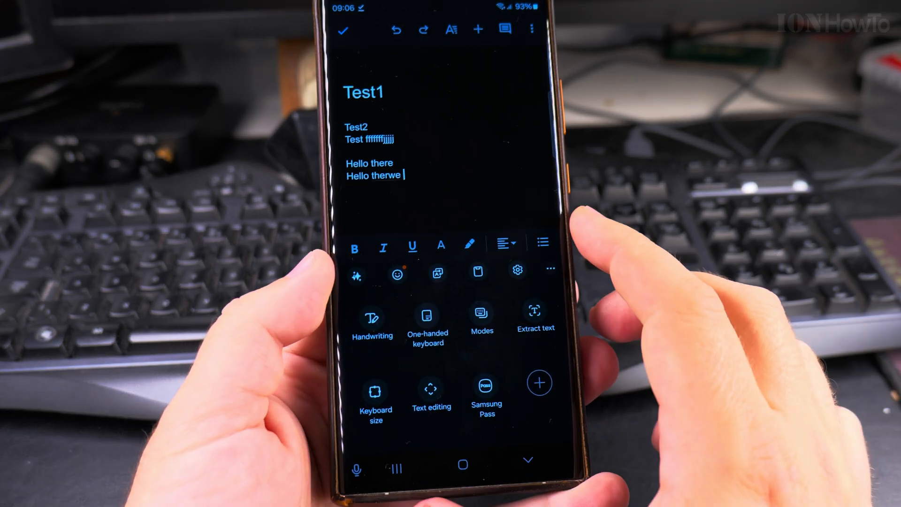